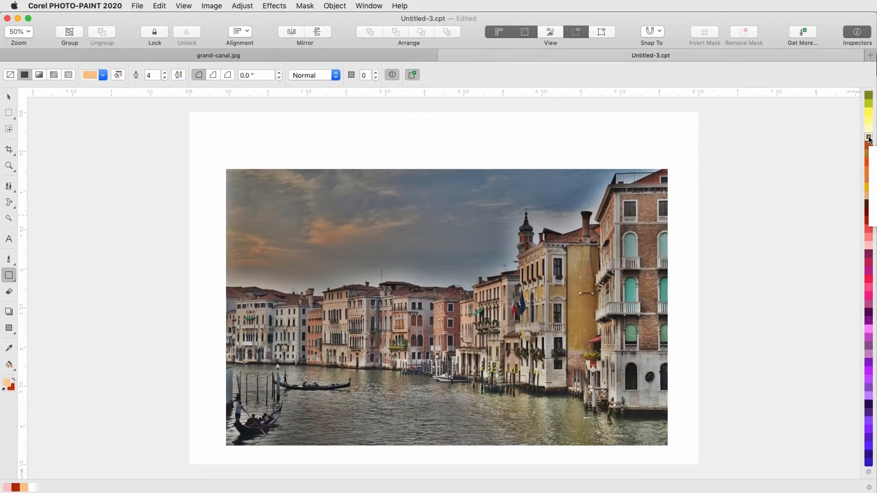
- Draw a banner rectangle over the photo's top edge and write VENEZIA! inside it
{"action": "left_click_drag", "start_coordinate": [334, 139], "coordinate": [489, 204]}
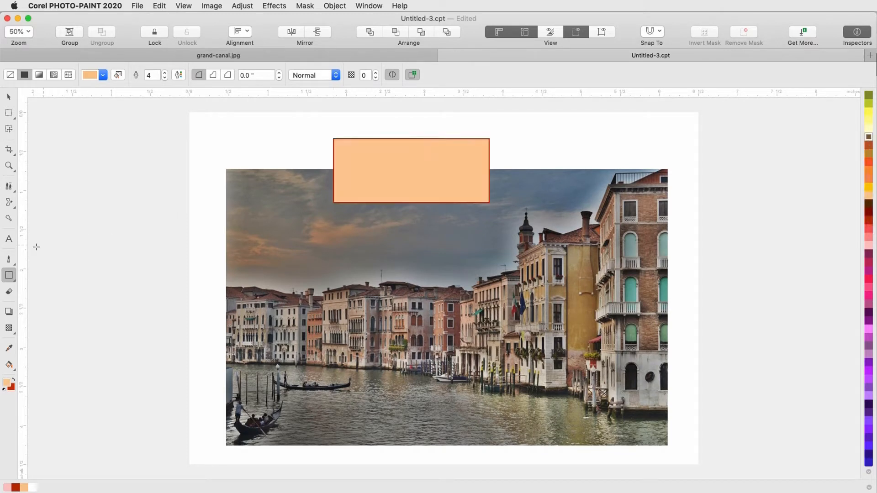
{"action": "left_click", "coordinate": [88, 75]}
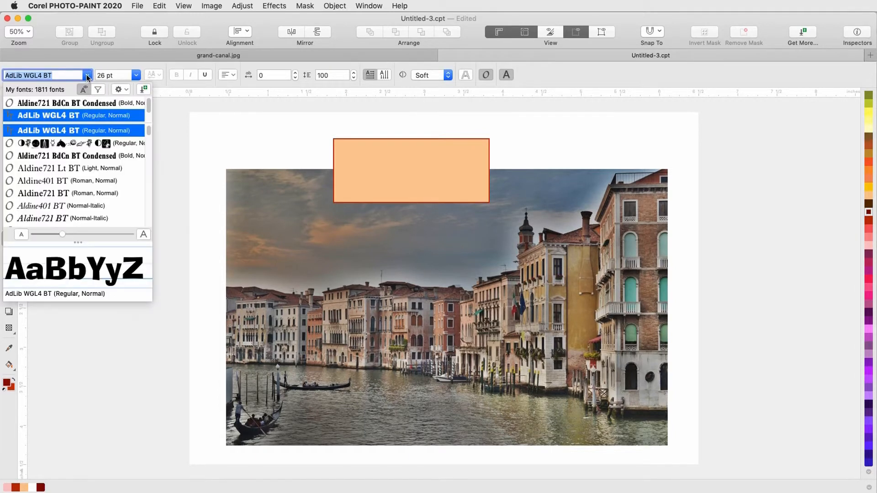
{"action": "left_click", "coordinate": [87, 75]}
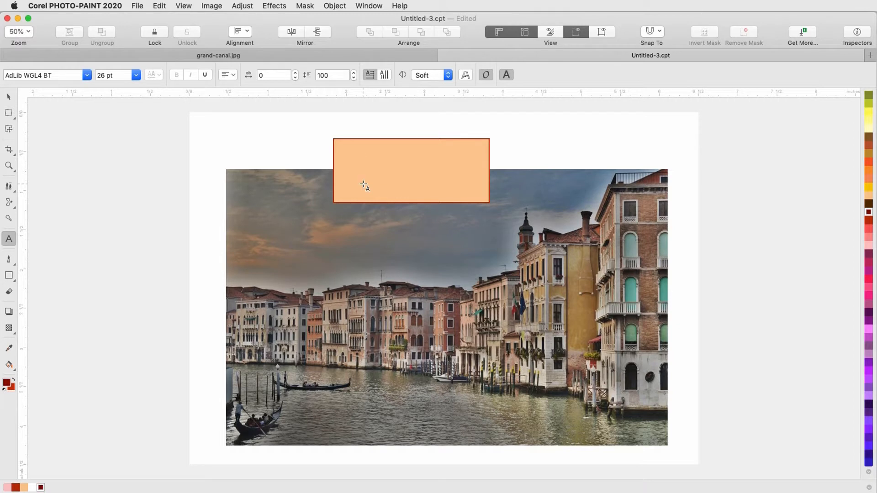
{"action": "type", "text": "VENICE!"}
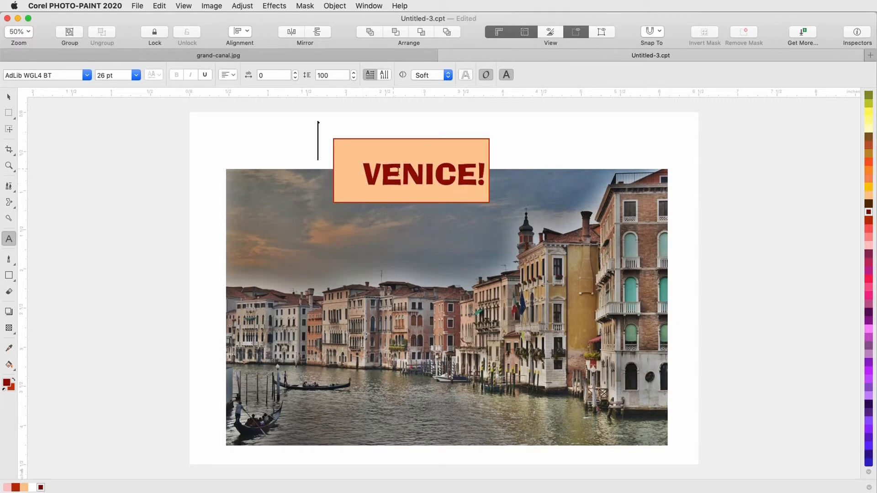
{"action": "type", "text": "VENEZIA!"}
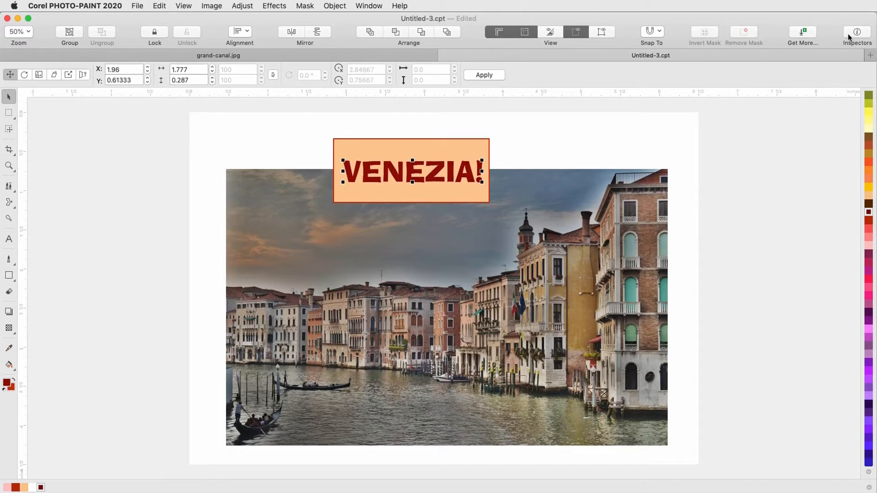
- Give the VENEZIA! text the condensed serif font Aldine721 BdCn BT
{"action": "left_click", "coordinate": [856, 32]}
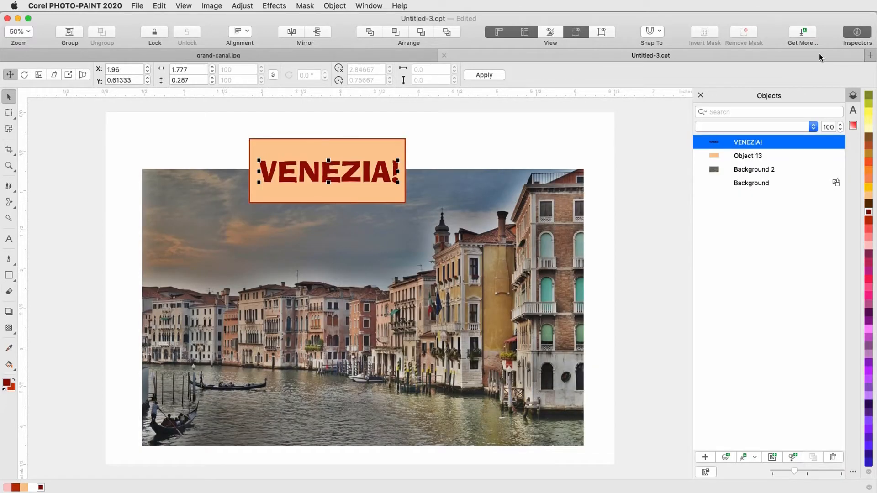
{"action": "left_click", "coordinate": [9, 239]}
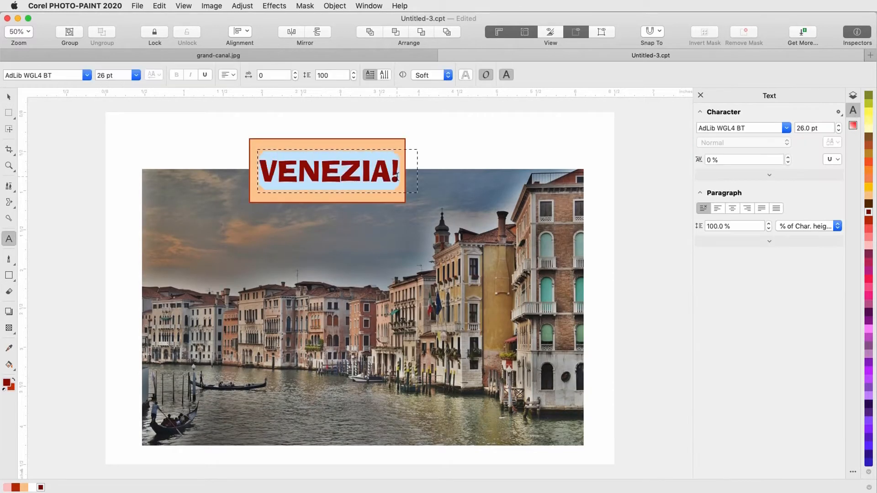
{"action": "left_click", "coordinate": [44, 75]}
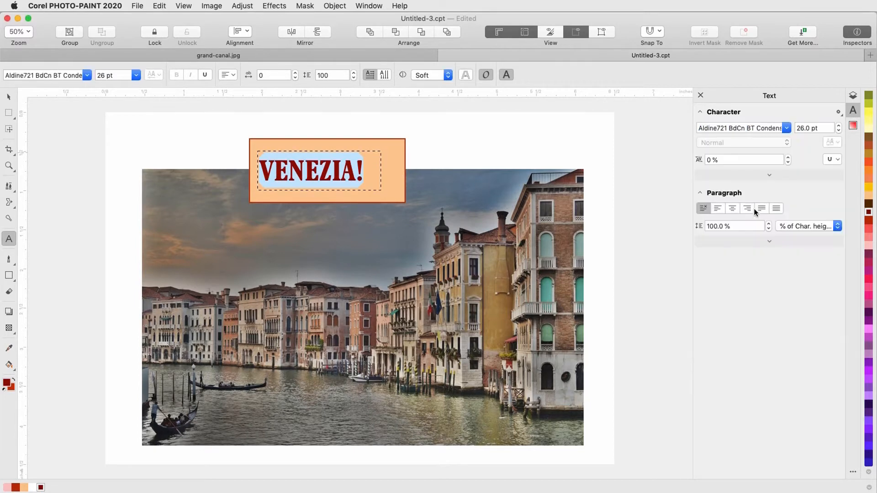
{"action": "left_click", "coordinate": [9, 97]}
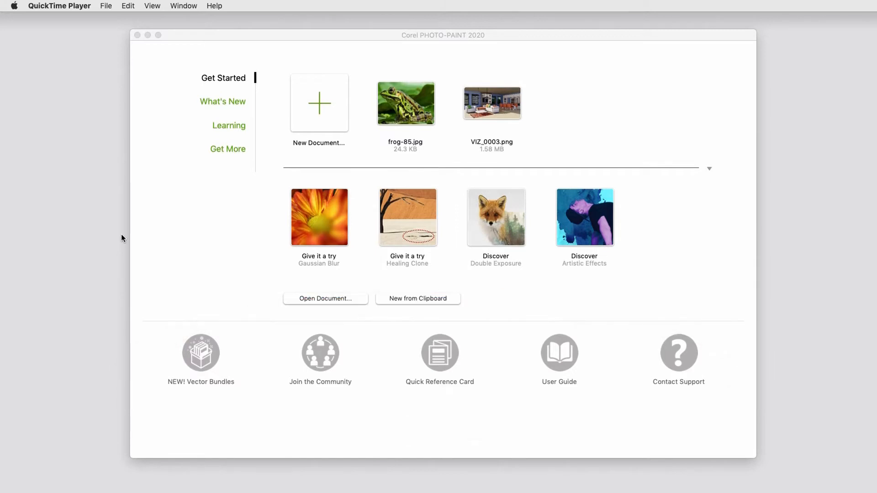
{"action": "left_click", "coordinate": [223, 101]}
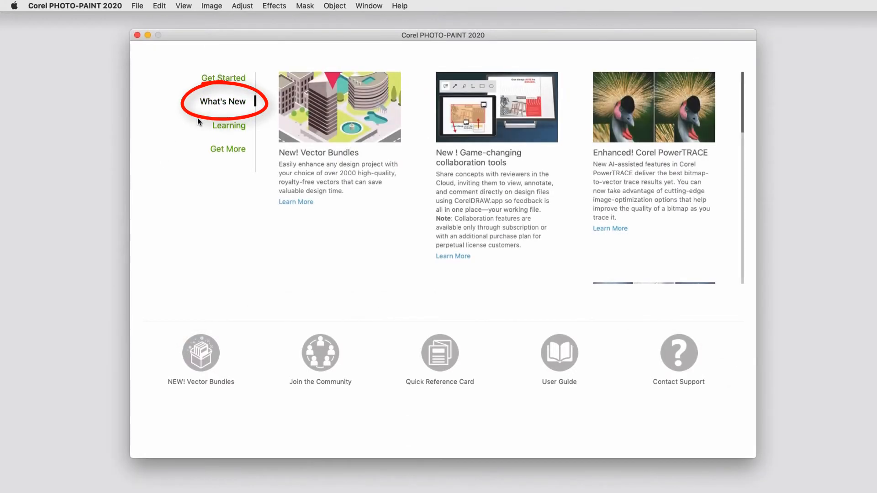
{"action": "left_click", "coordinate": [229, 125]}
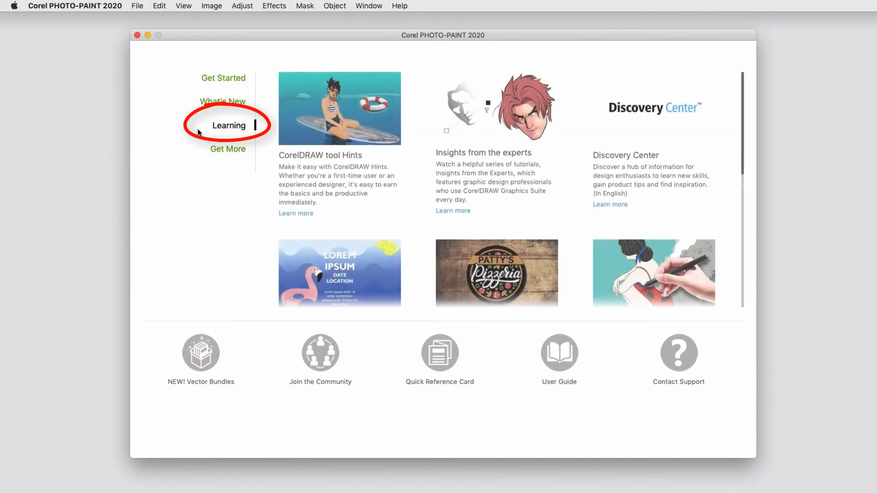
{"action": "left_click", "coordinate": [228, 149]}
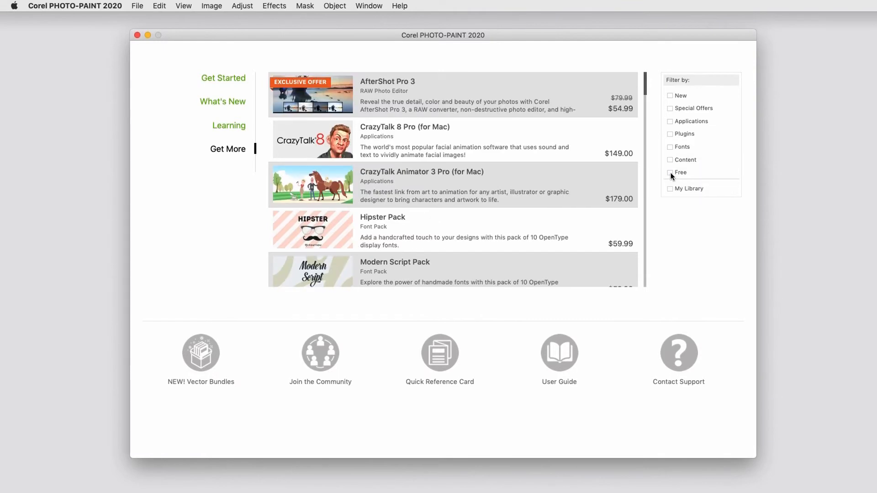
{"action": "left_click", "coordinate": [669, 188]}
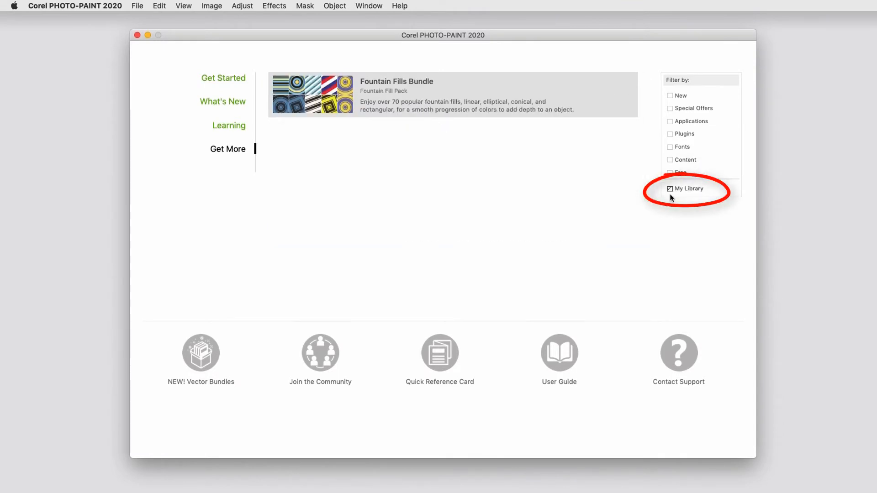
{"action": "left_click", "coordinate": [670, 188]}
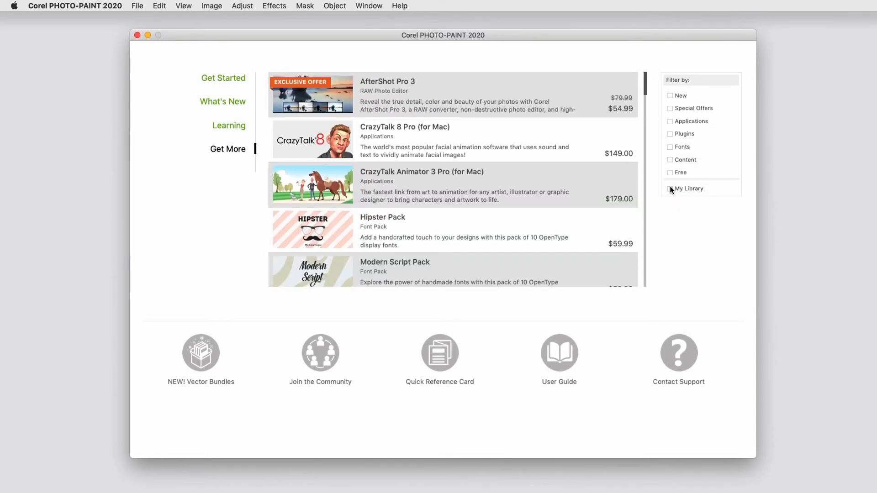
{"action": "left_click", "coordinate": [223, 77]}
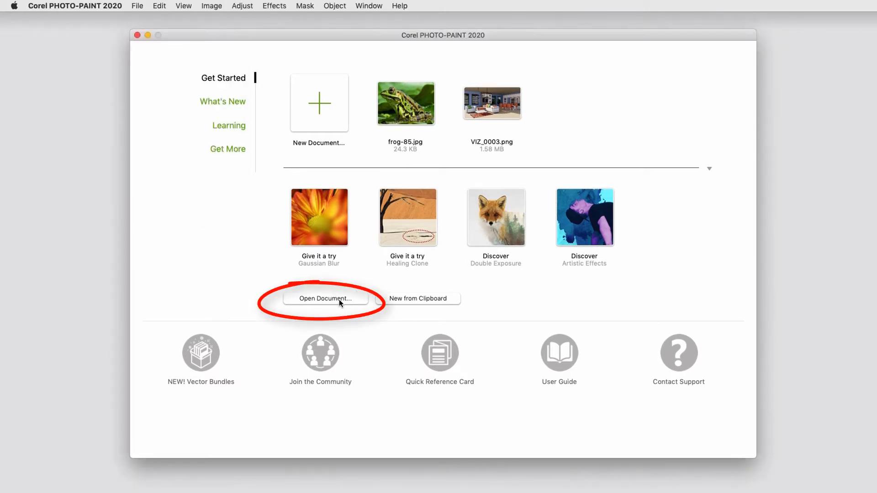
- Open the grand-canal.jpg photo and show rulers around it
{"action": "left_click", "coordinate": [326, 298]}
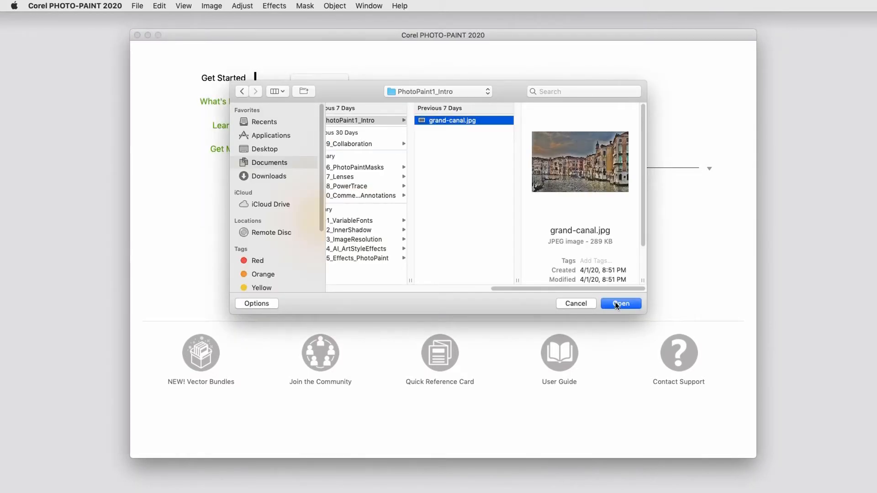
{"action": "left_click", "coordinate": [619, 304]}
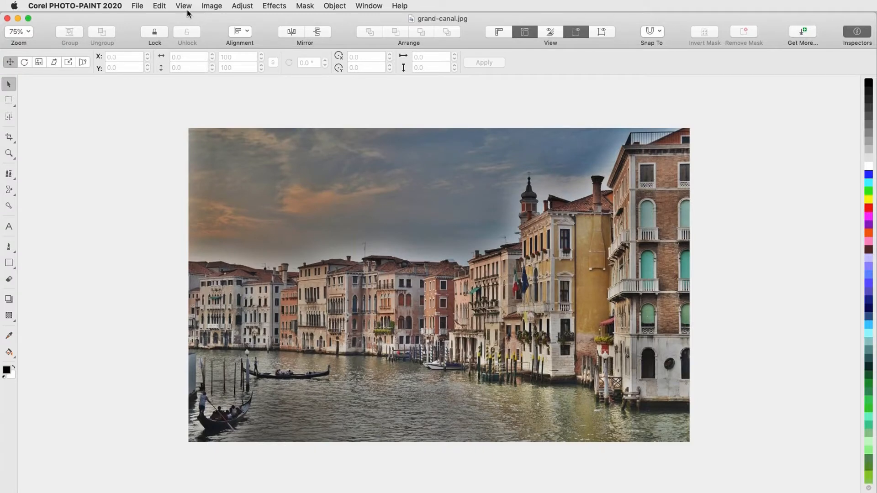
{"action": "left_click", "coordinate": [183, 6]}
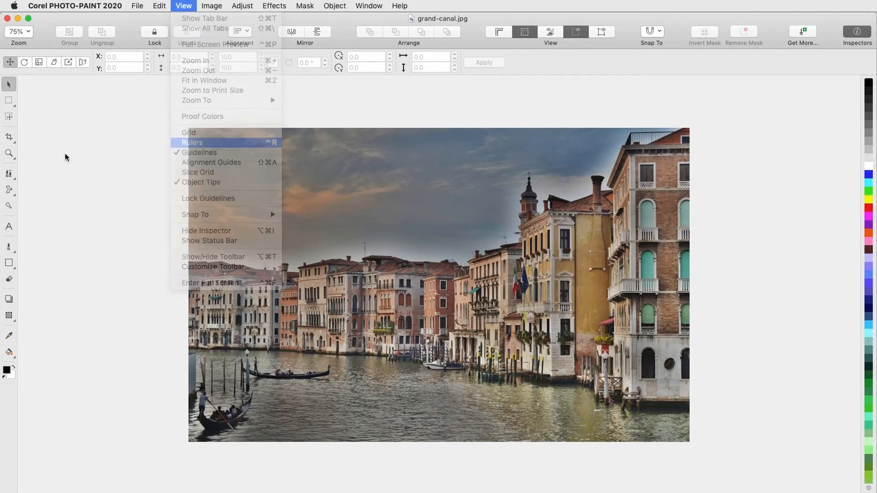
{"action": "left_click", "coordinate": [400, 5]}
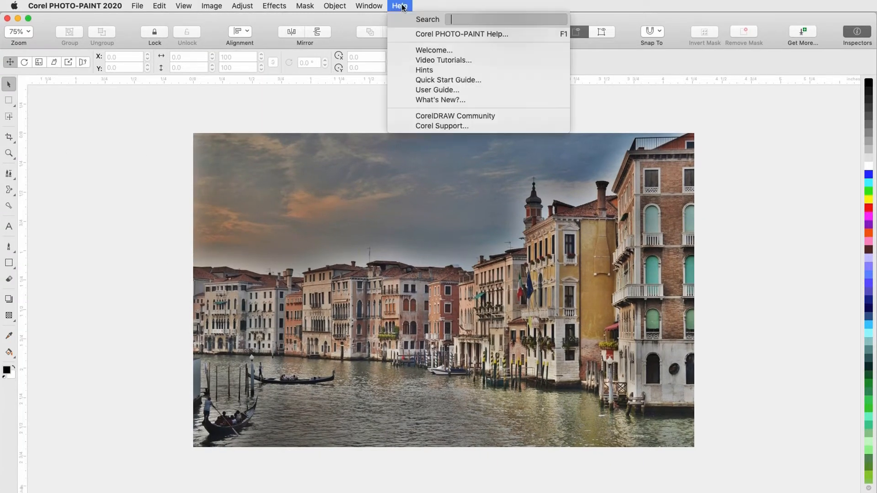
{"action": "left_click", "coordinate": [434, 50]}
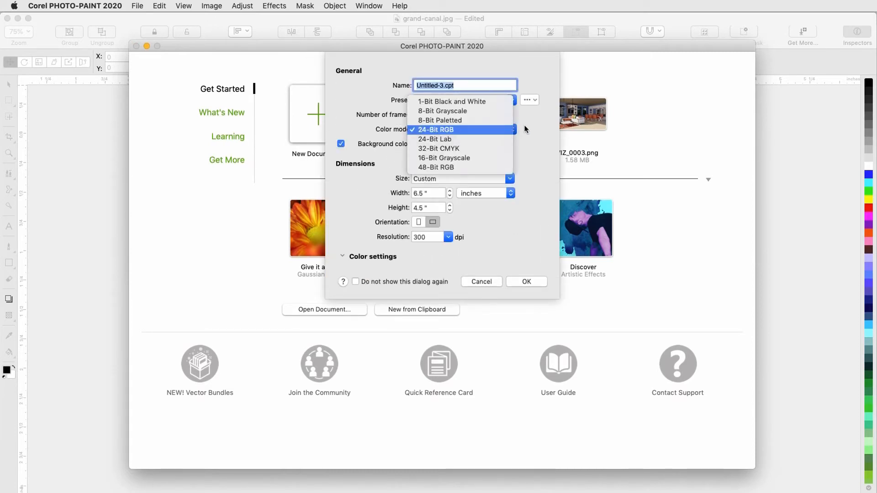
- Create a new Letter-based document, 6.5 by 4.5 inches landscape at 300 dpi
{"action": "left_click", "coordinate": [509, 178]}
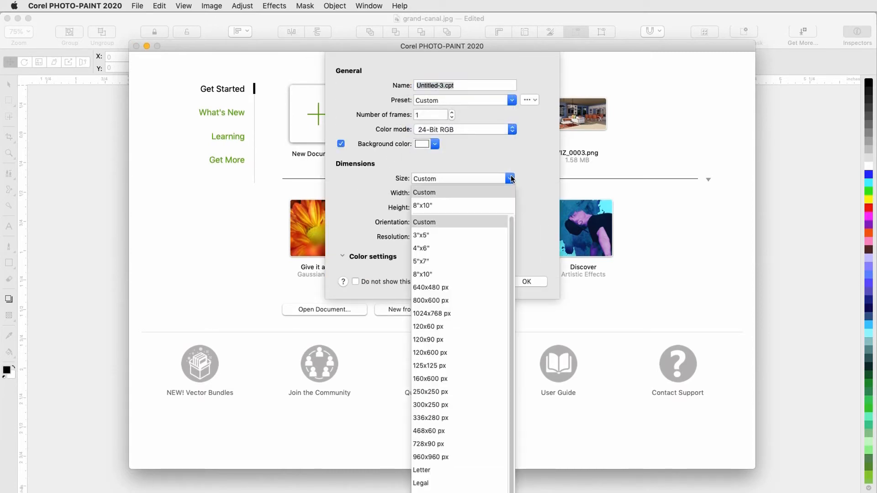
{"action": "mouse_move", "coordinate": [432, 474]}
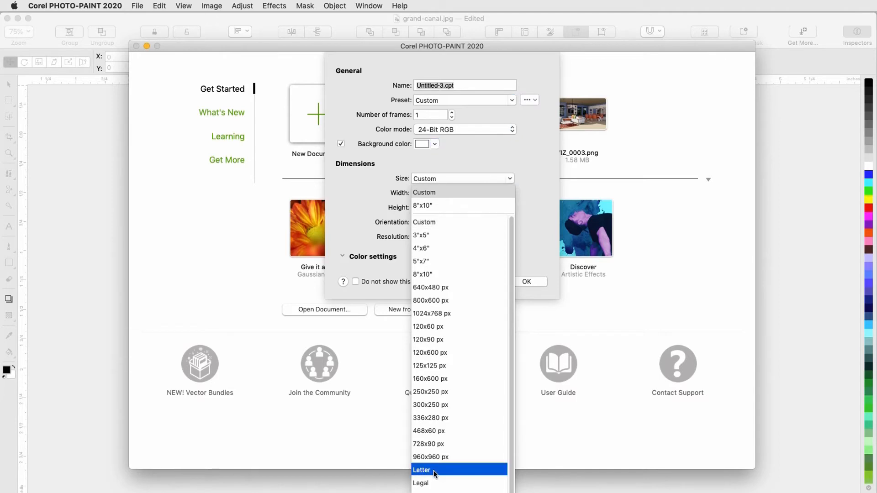
{"action": "left_click", "coordinate": [423, 470]}
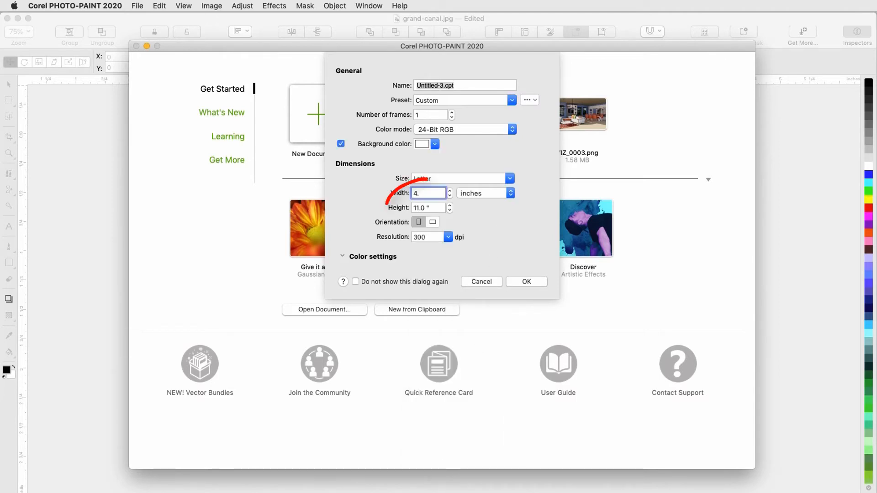
{"action": "left_click", "coordinate": [433, 222]}
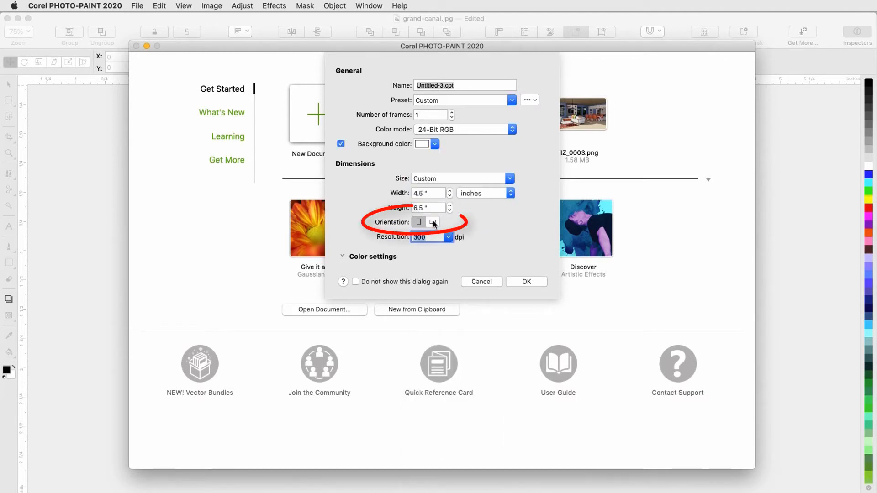
{"action": "left_click", "coordinate": [432, 222]}
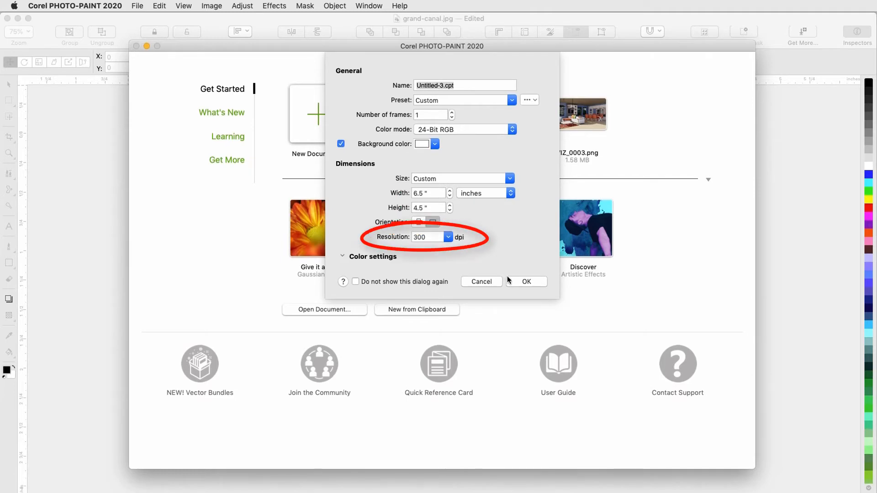
{"action": "left_click", "coordinate": [527, 281]}
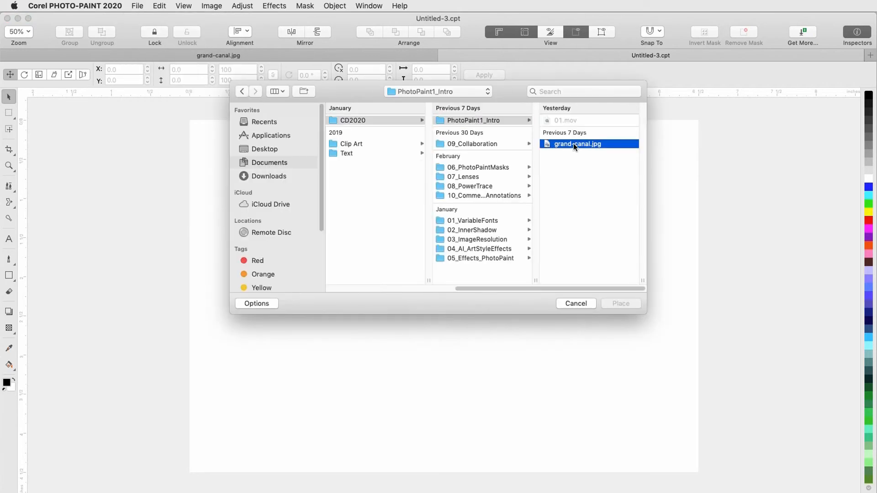
- Place grand-canal.jpg on the page, move it up-left and enlarge it to about 5.5 by 3.5 inches
{"action": "left_click", "coordinate": [620, 304]}
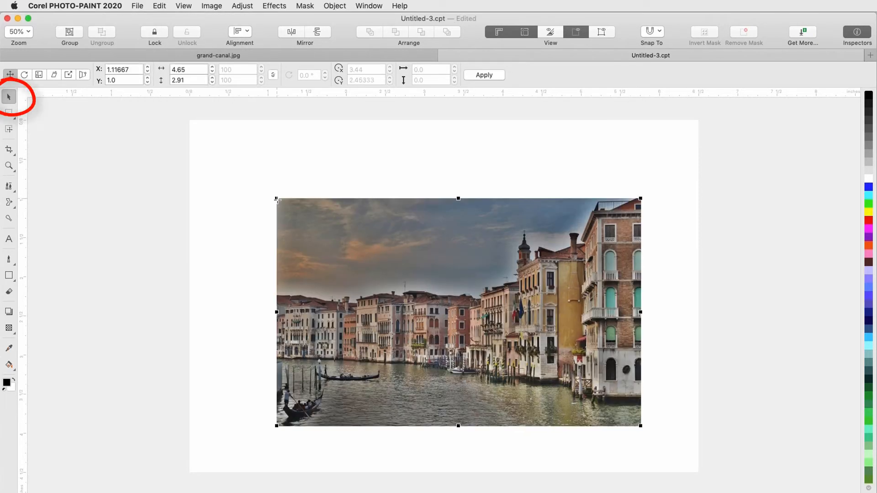
{"action": "left_click_drag", "start_coordinate": [458, 311], "coordinate": [413, 283]}
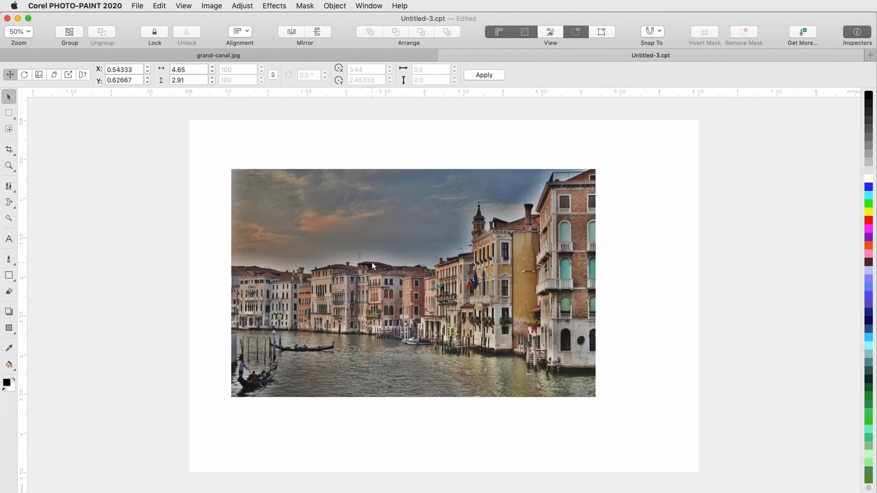
{"action": "left_click_drag", "start_coordinate": [596, 396], "coordinate": [670, 443]}
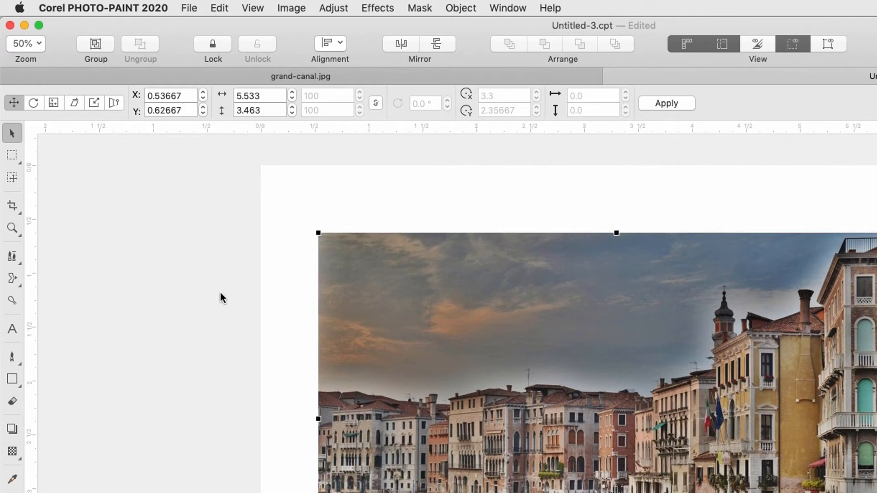
{"action": "left_click", "coordinate": [26, 44]}
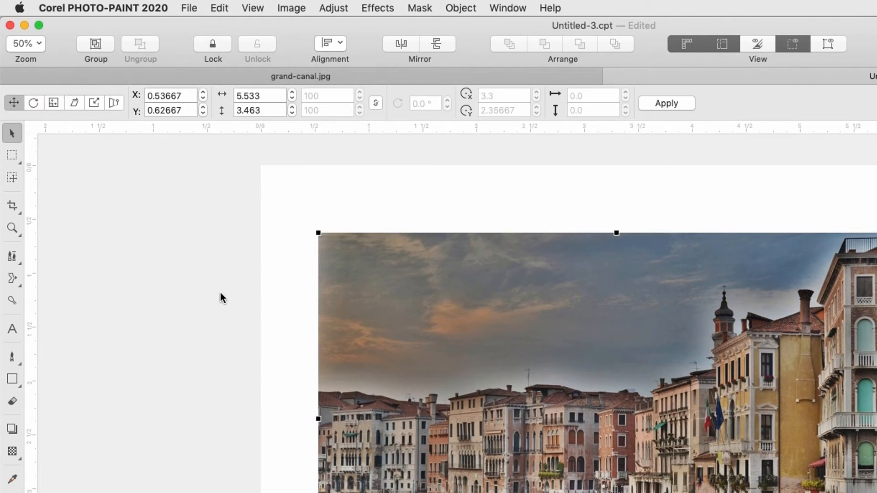
{"action": "left_click", "coordinate": [12, 156]}
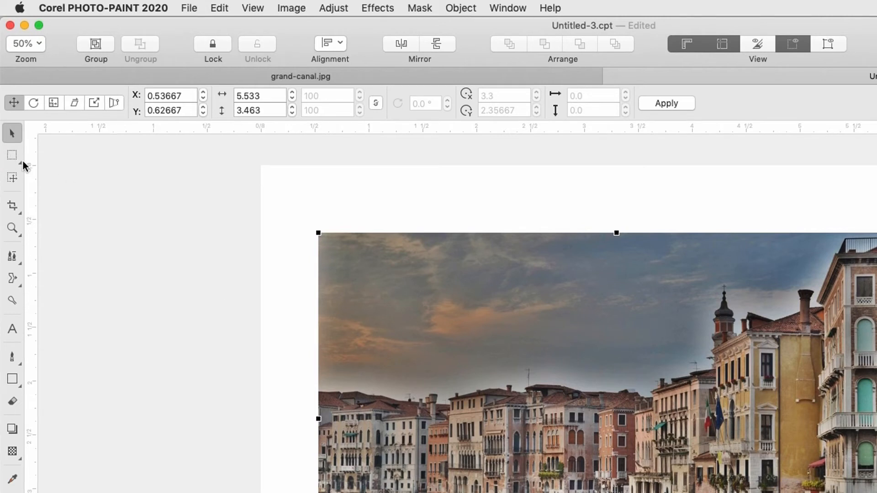
{"action": "left_click", "coordinate": [12, 205]}
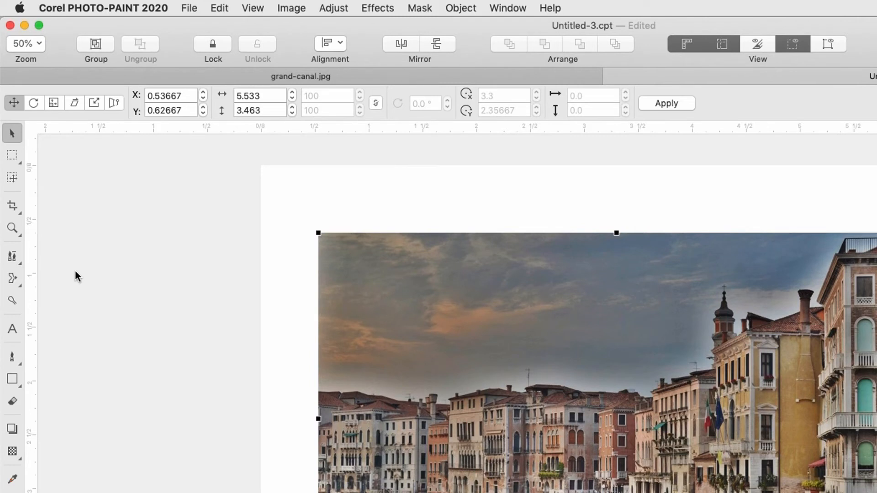
{"action": "left_click", "coordinate": [12, 379]}
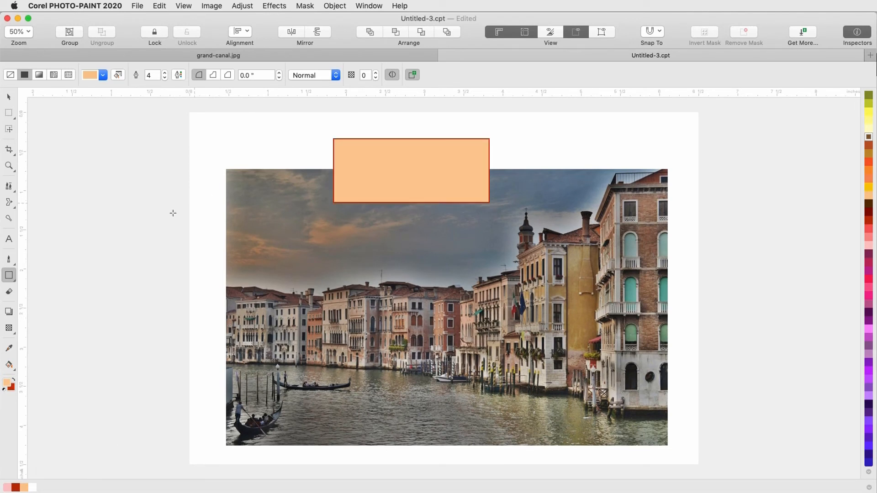
- Write VENEZIA! in dark red bold letters inside the peach rectangle
{"action": "left_click", "coordinate": [10, 239]}
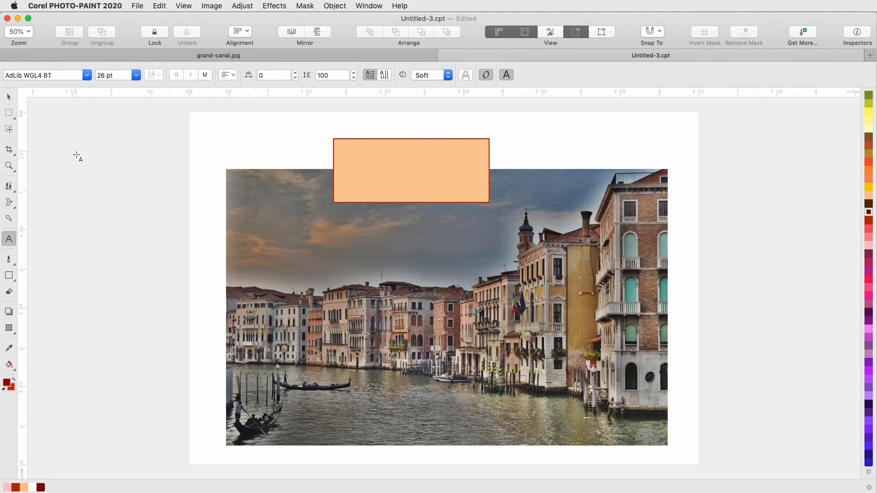
{"action": "left_click", "coordinate": [363, 171]}
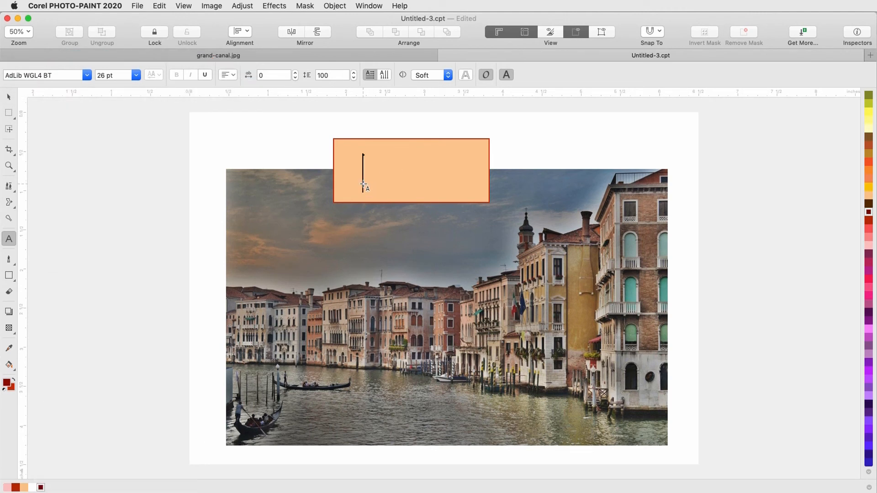
{"action": "type", "text": "VENICE!"}
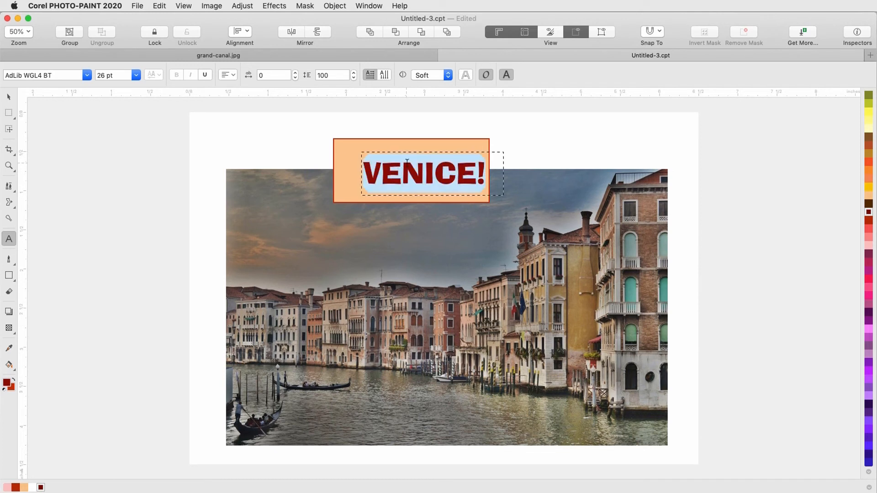
{"action": "type", "text": "VENEZIA!"}
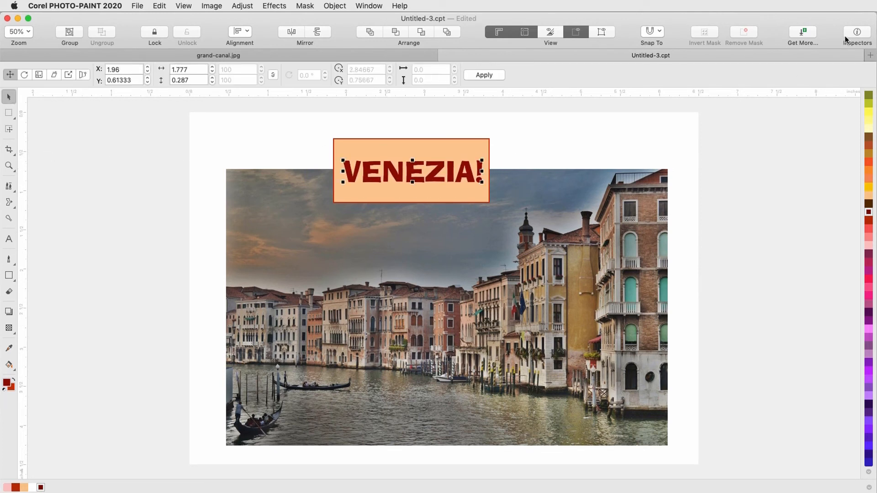
- Set the VENEZIA! text to Aldine721 BdCn BT Condensed from the Text inspector
{"action": "left_click", "coordinate": [858, 32]}
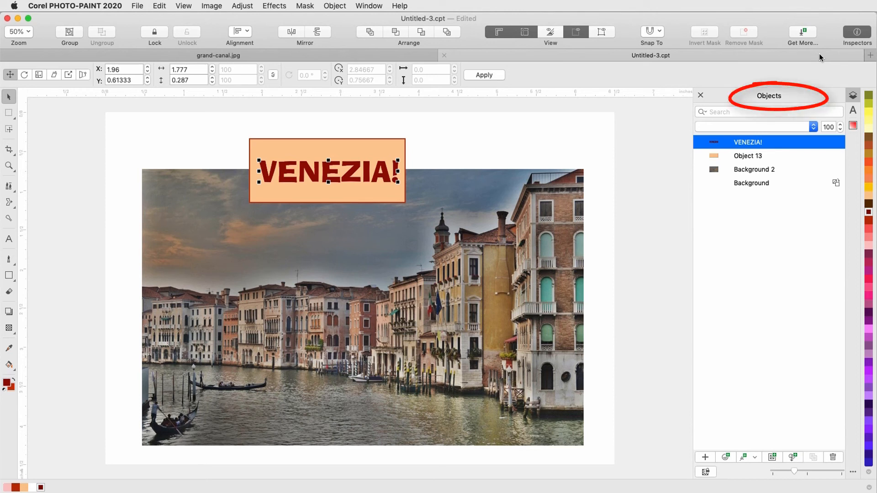
{"action": "left_click", "coordinate": [854, 110]}
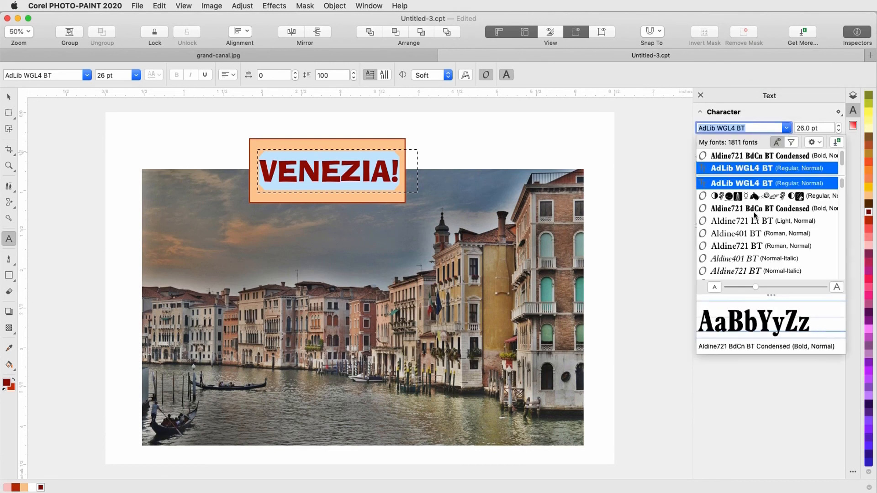
{"action": "left_click", "coordinate": [759, 209]}
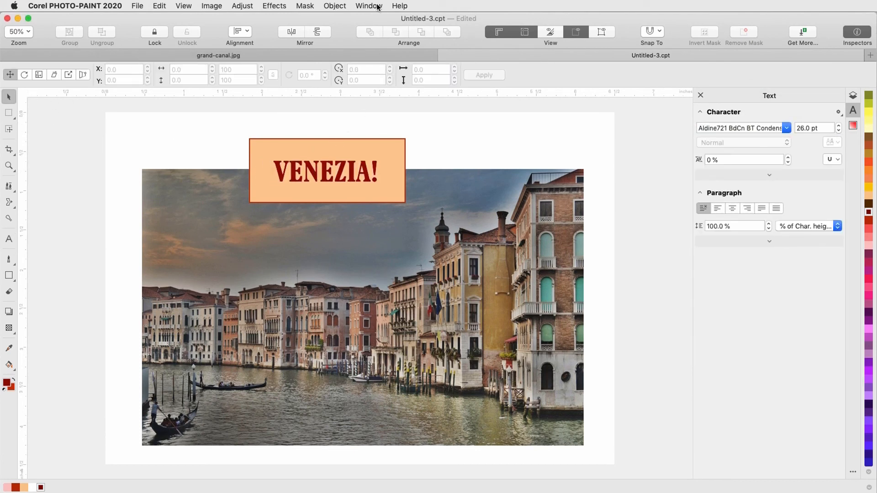
{"action": "left_click", "coordinate": [369, 6]}
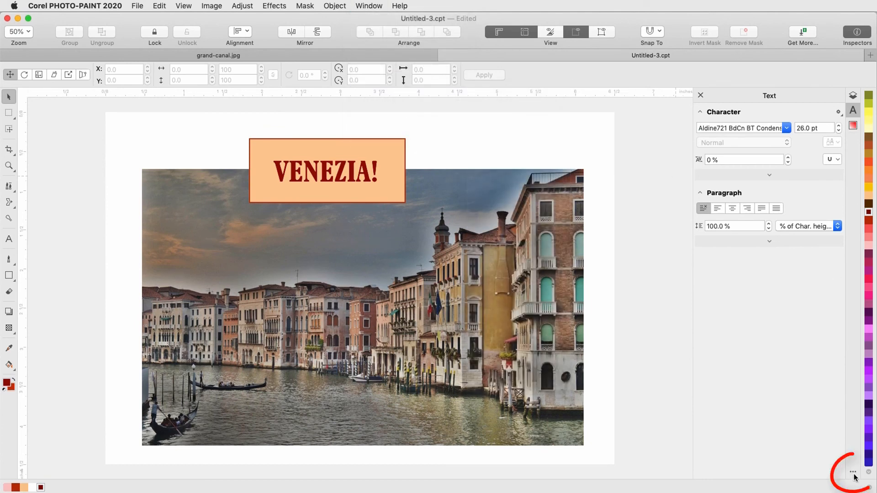
{"action": "left_click", "coordinate": [854, 473]}
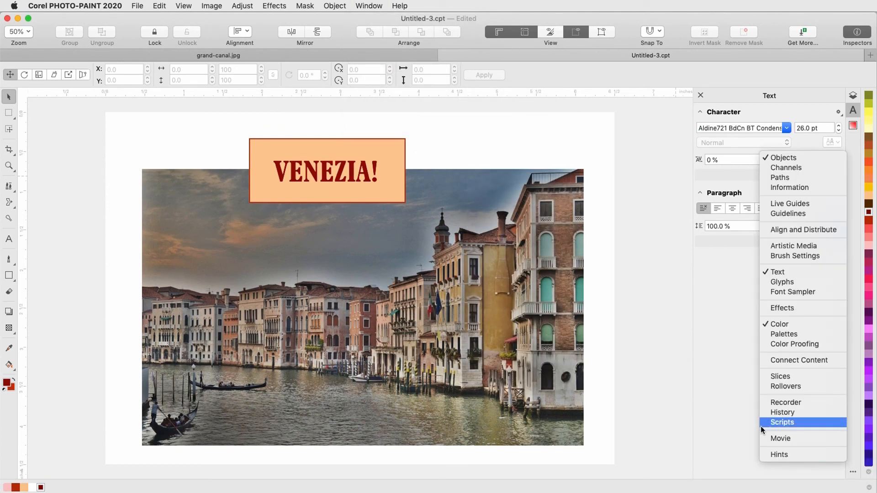